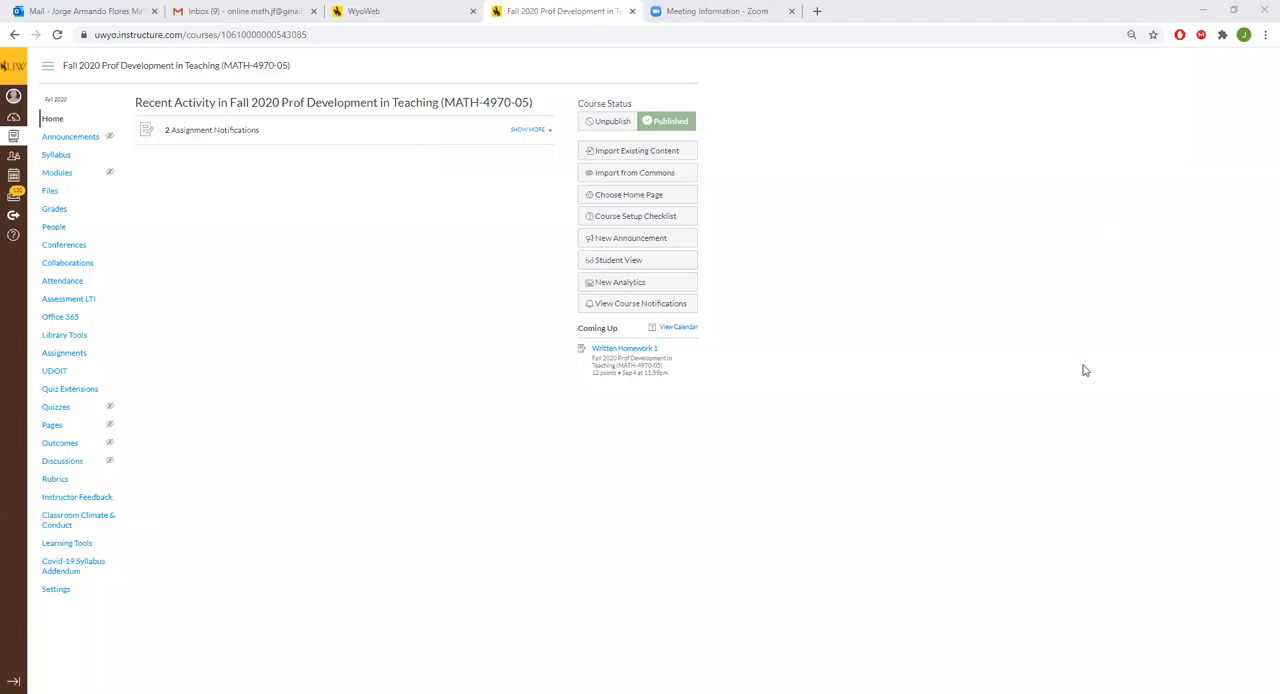
{"action": "mouse_move", "coordinate": [1070, 367]}
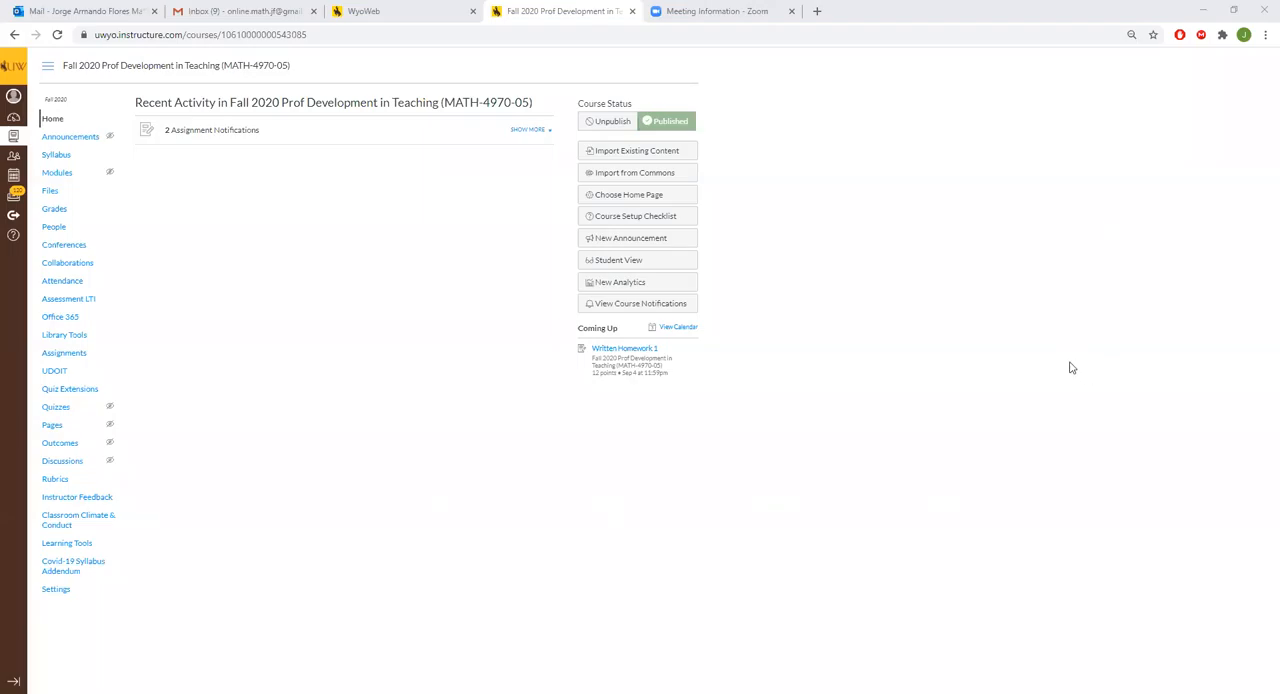
{"action": "mouse_move", "coordinate": [525, 287]}
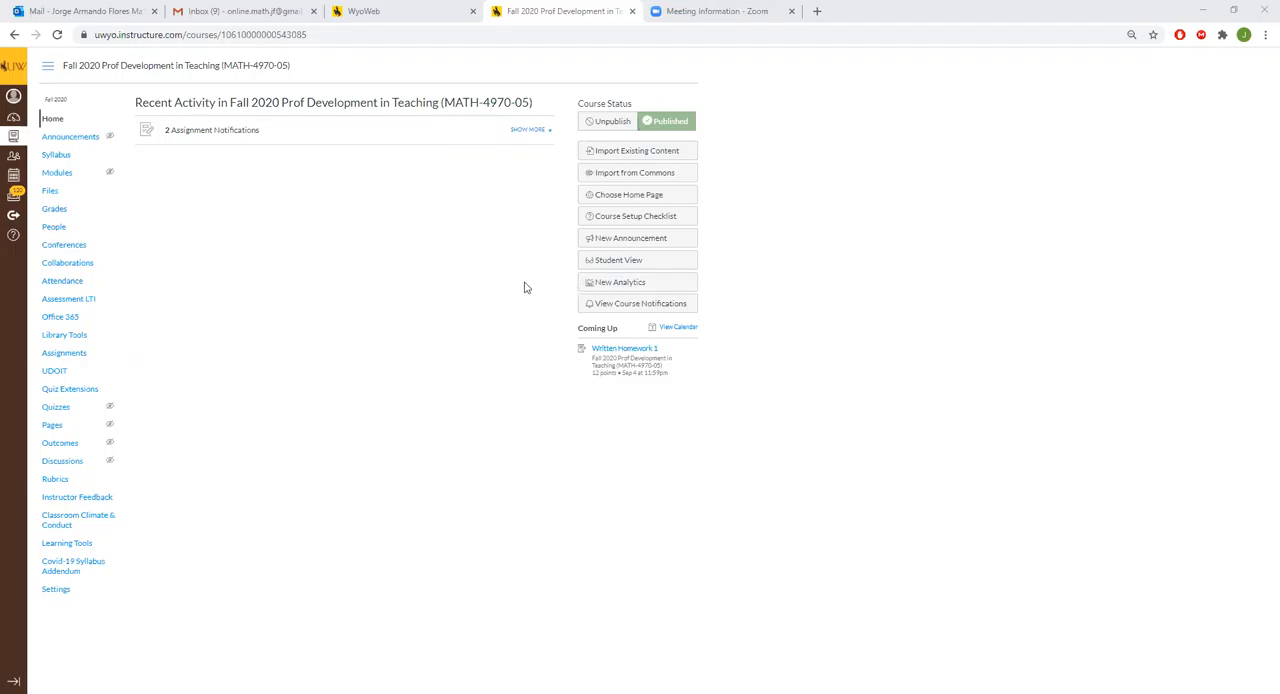
{"action": "mouse_move", "coordinate": [714, 282]}
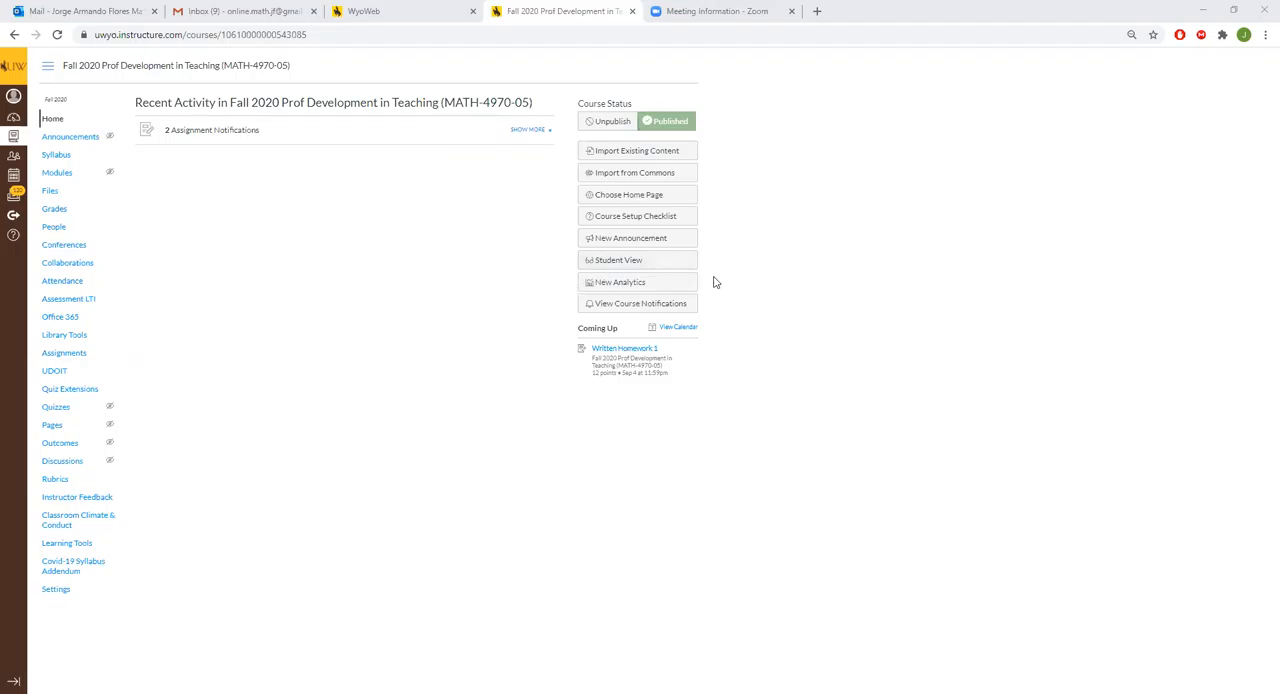
{"action": "mouse_move", "coordinate": [240, 84]}
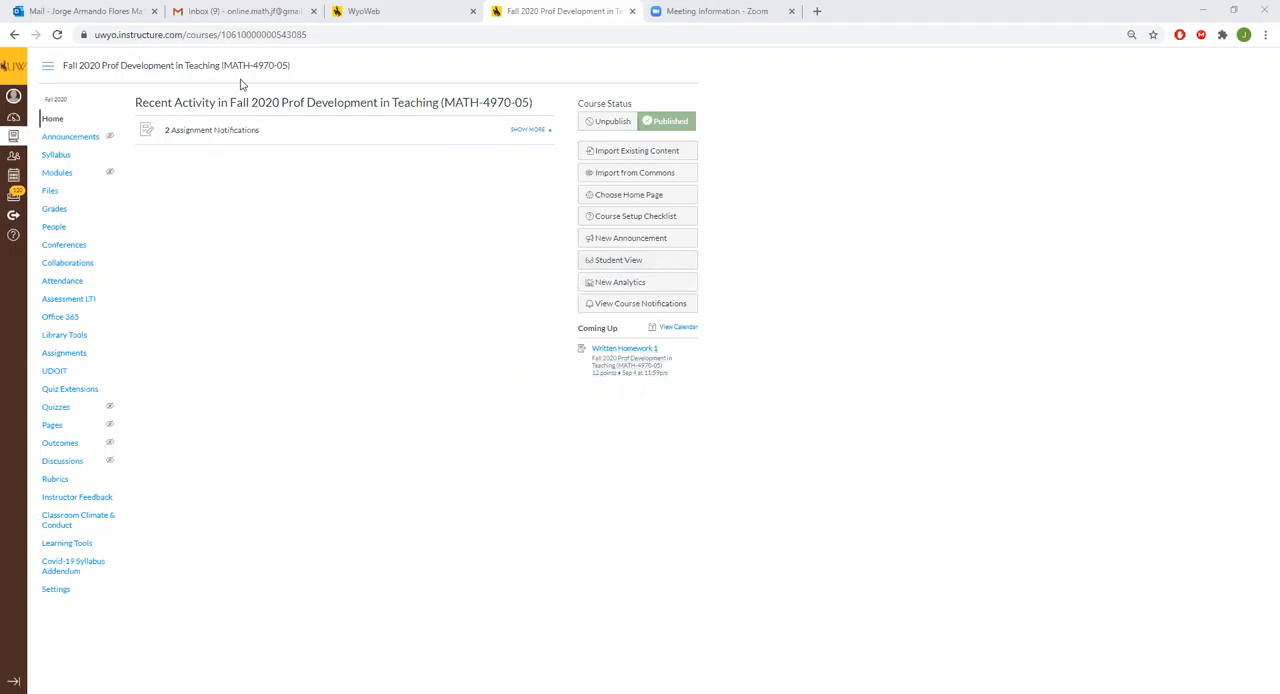
{"action": "mouse_move", "coordinate": [183, 65]}
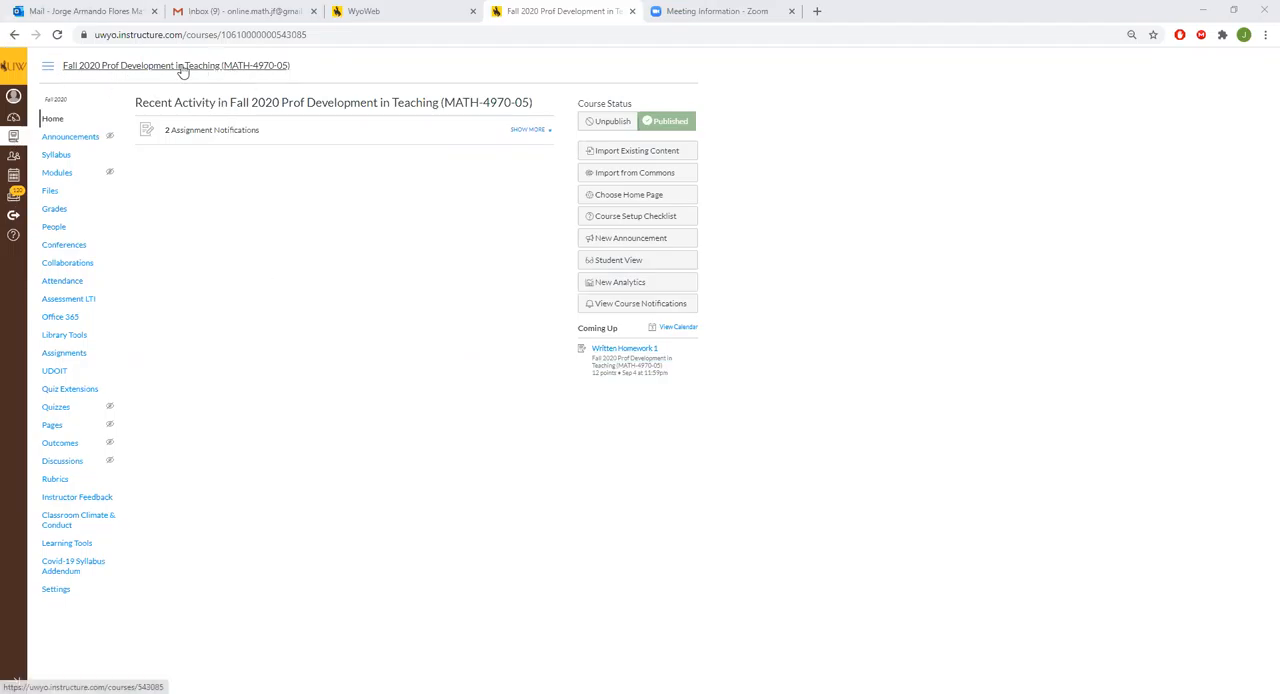
{"action": "mouse_move", "coordinate": [28, 168]}
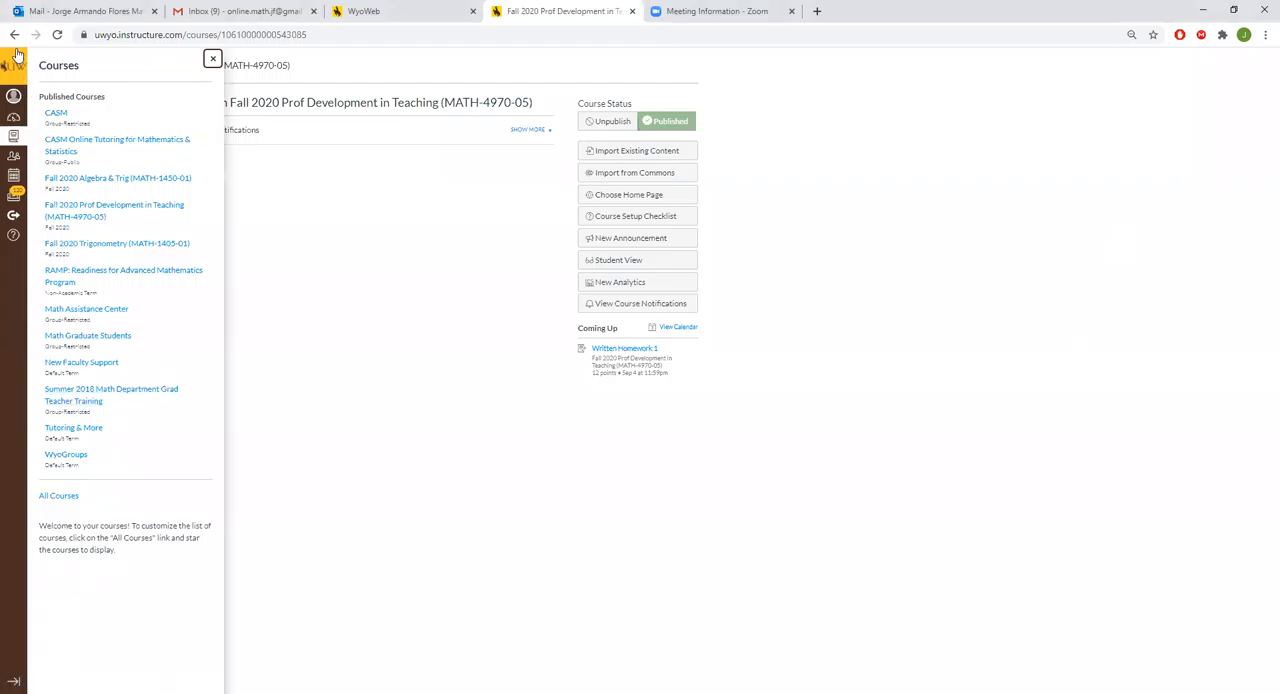
{"action": "mouse_move", "coordinate": [14, 193]}
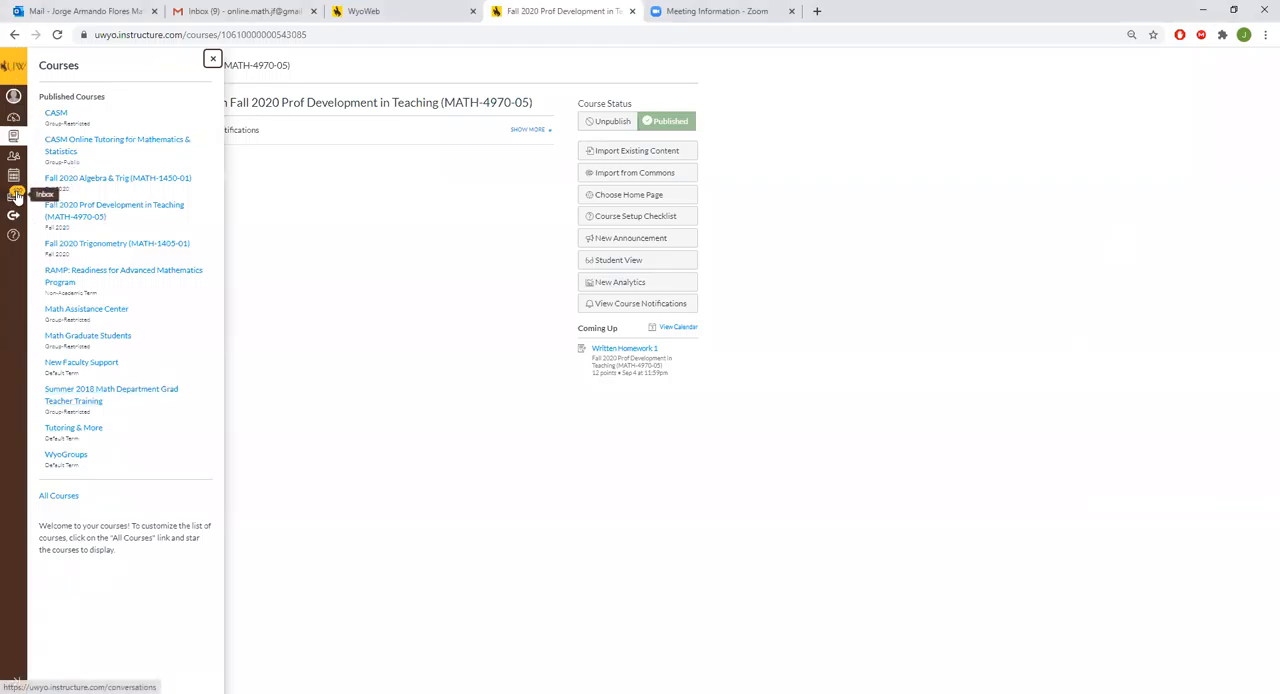
Compose an individual inbox message titled 'Tutorial' to Fall 2020 Prof Development students
{"action": "left_click", "coordinate": [14, 195]}
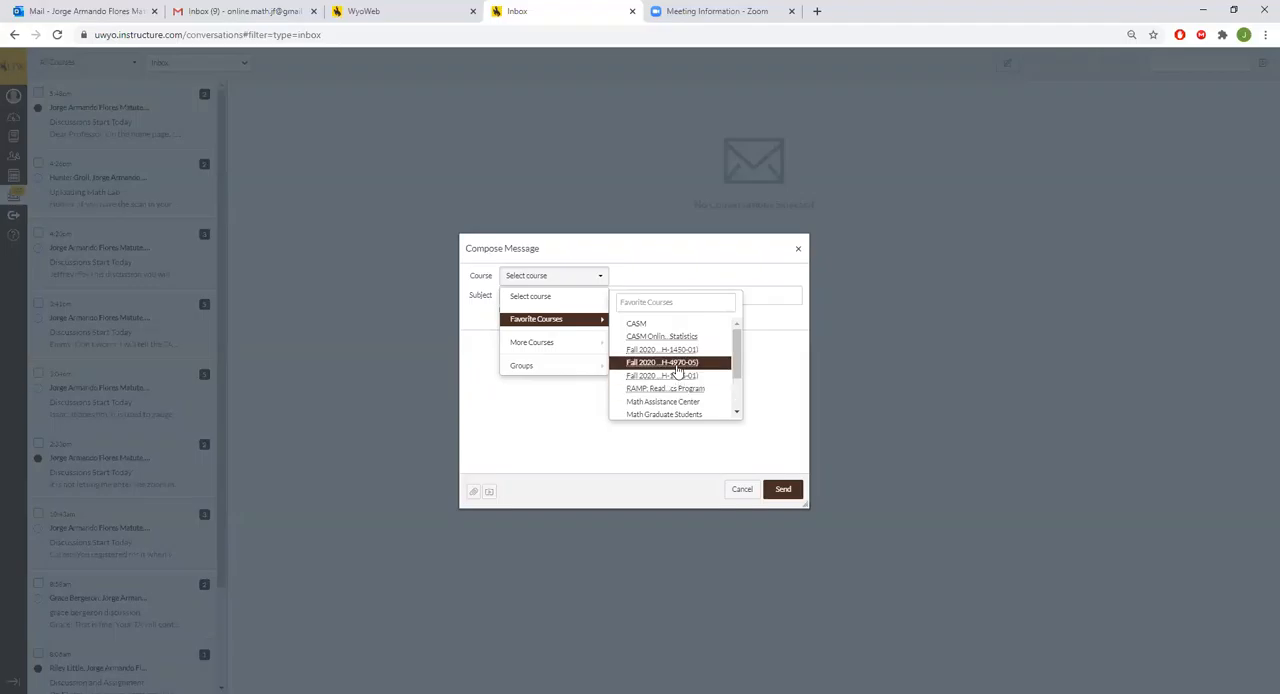
{"action": "left_click", "coordinate": [661, 362]}
{"action": "type", "text": "Tutorial"}
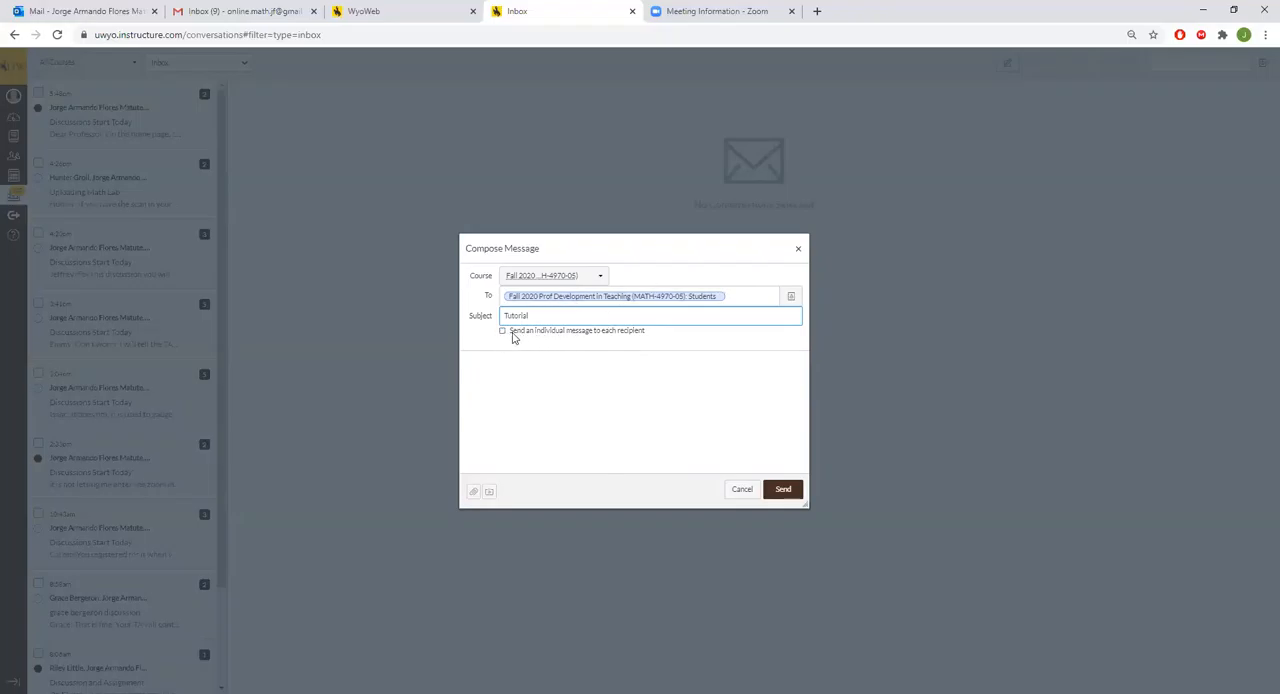
{"action": "left_click", "coordinate": [502, 331]}
{"action": "type", "text": "We will be extendning"}
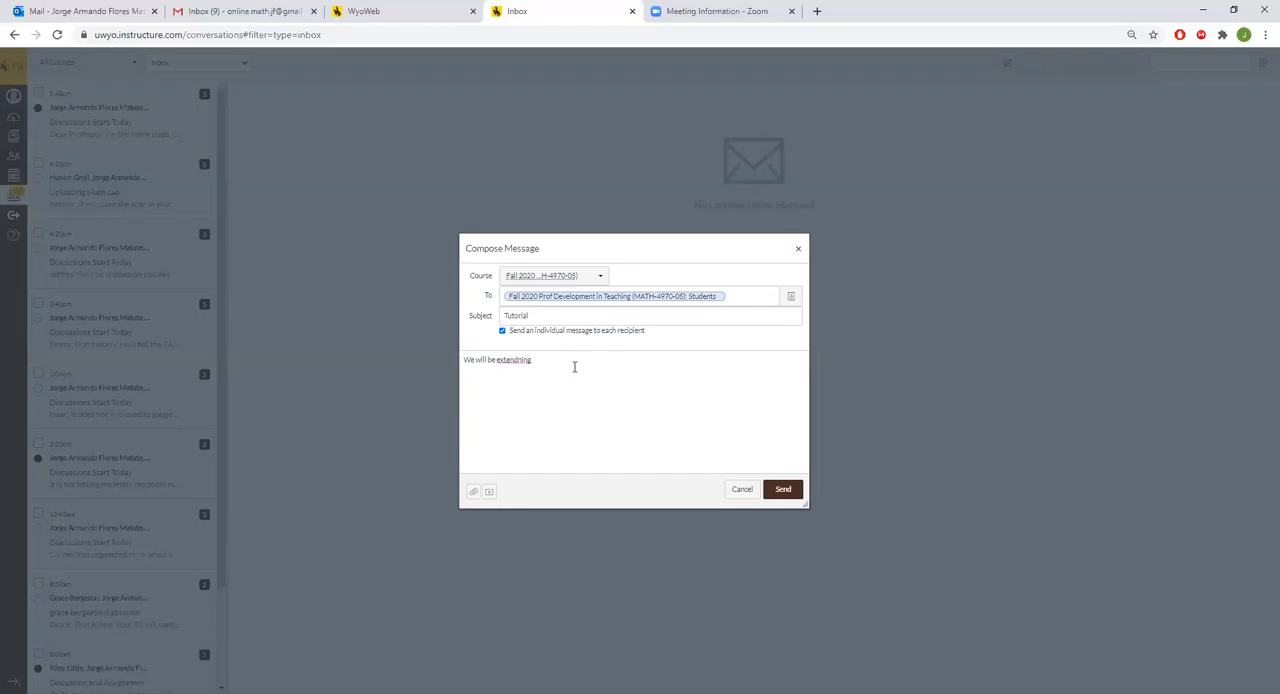
Correct the misspelling to 'extending', finish the deadline-extension message, and close the compose window
{"action": "right_click", "coordinate": [513, 359]}
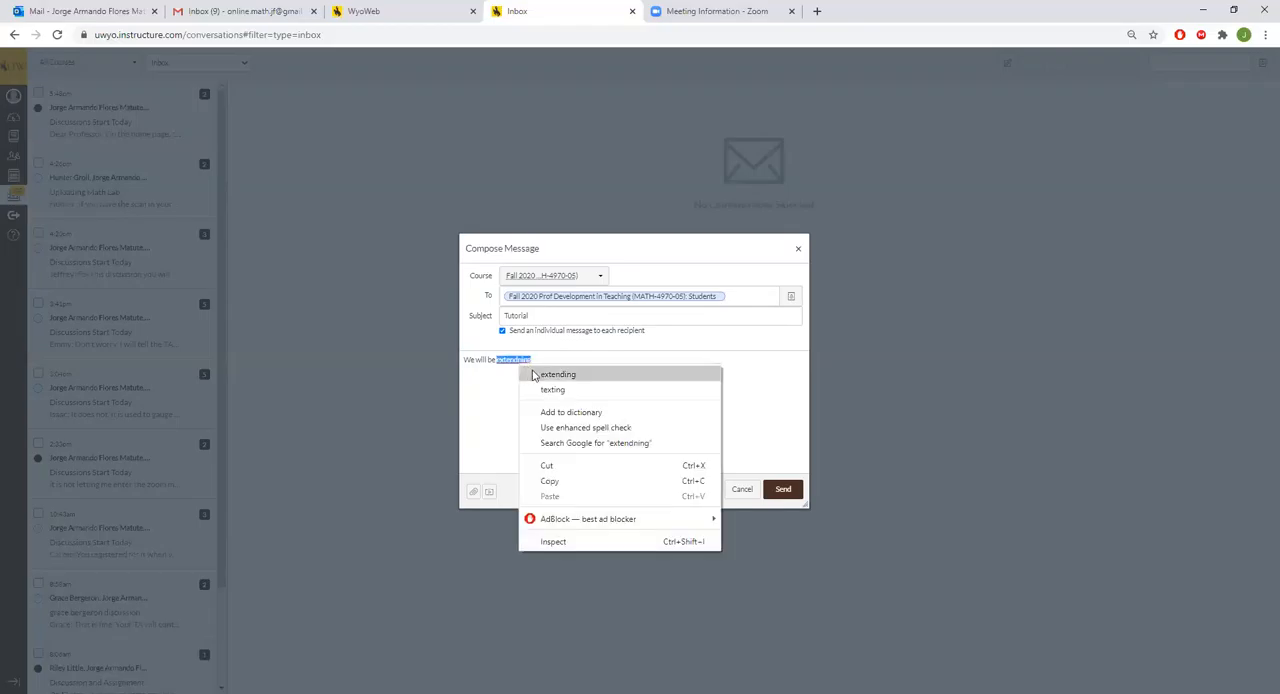
{"action": "left_click", "coordinate": [558, 373]}
{"action": "type", "text": " the homework deadline..."}
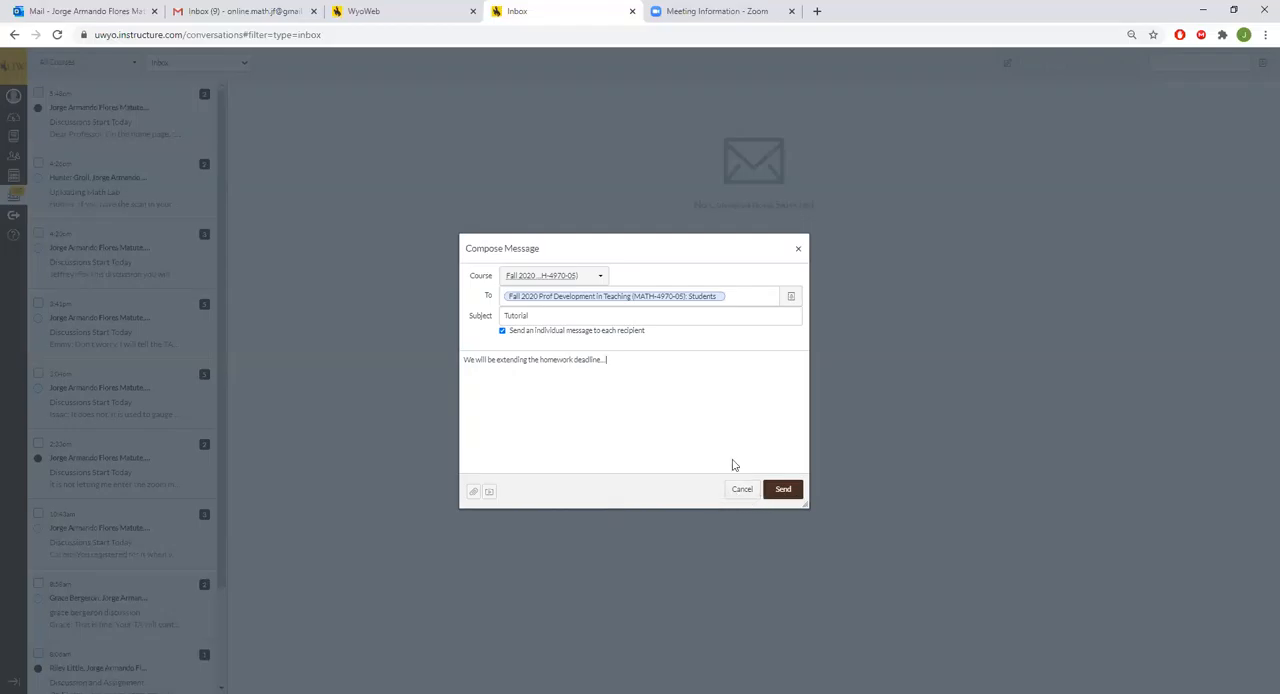
{"action": "mouse_move", "coordinate": [472, 492]}
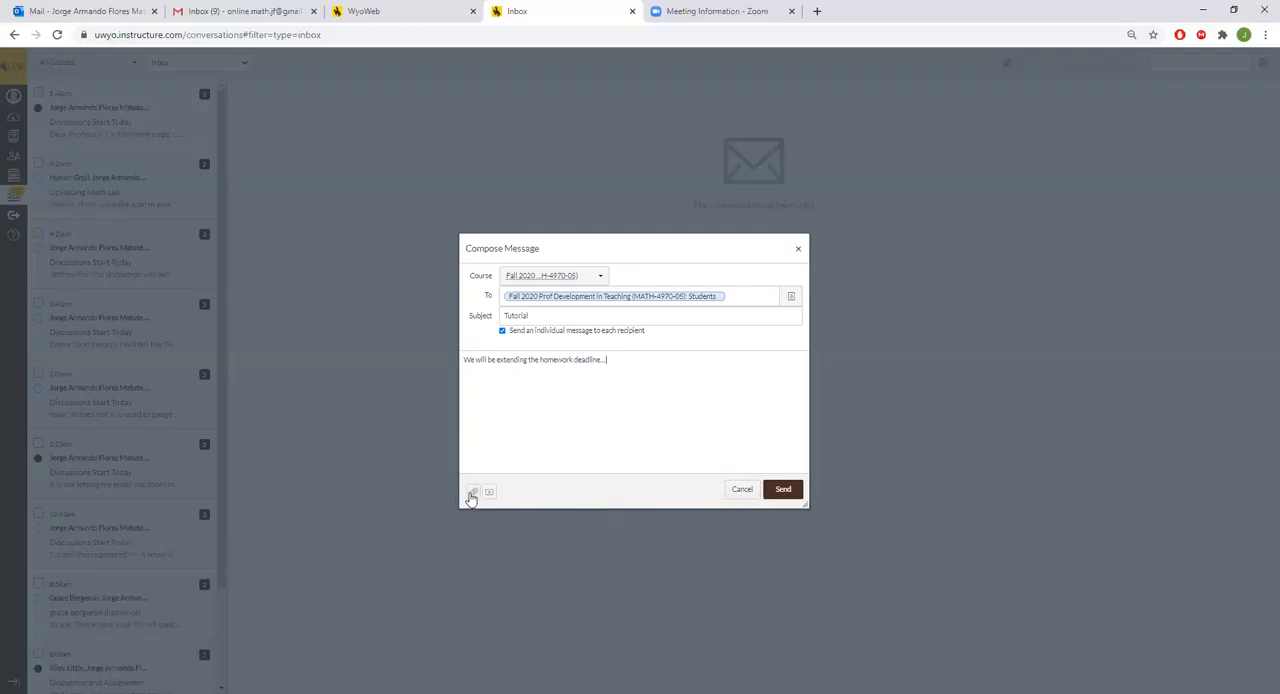
{"action": "left_click", "coordinate": [473, 491]}
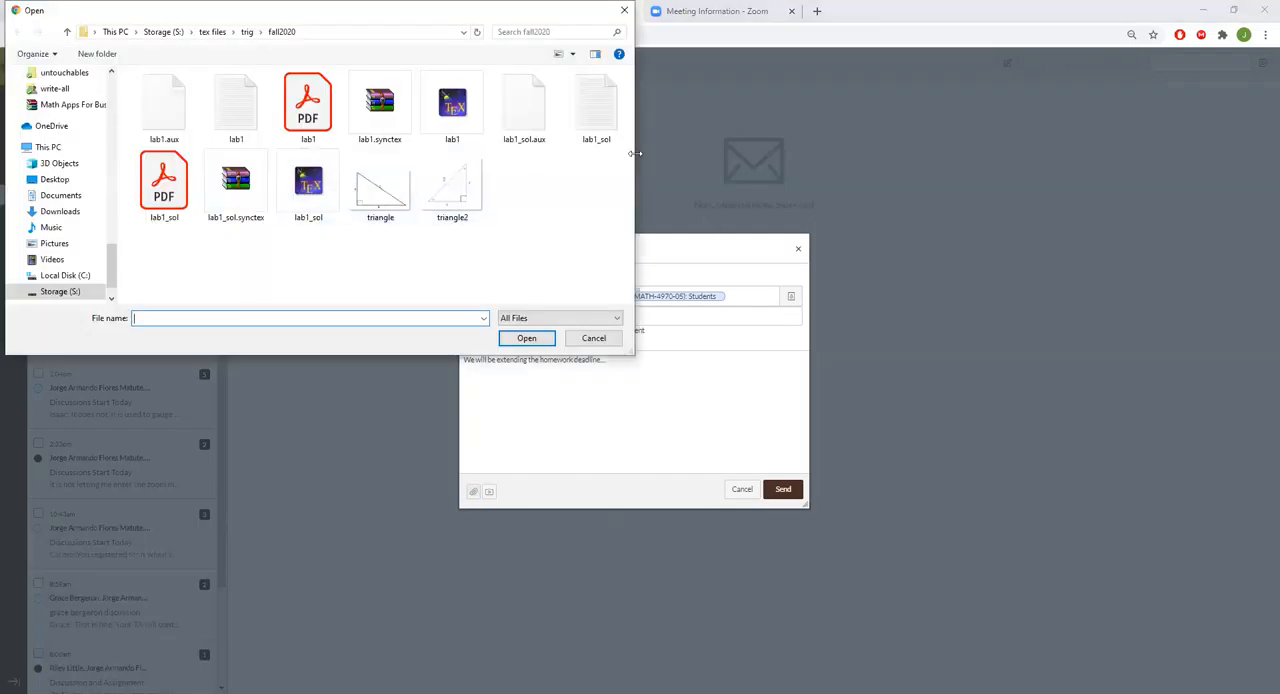
{"action": "left_click", "coordinate": [593, 338]}
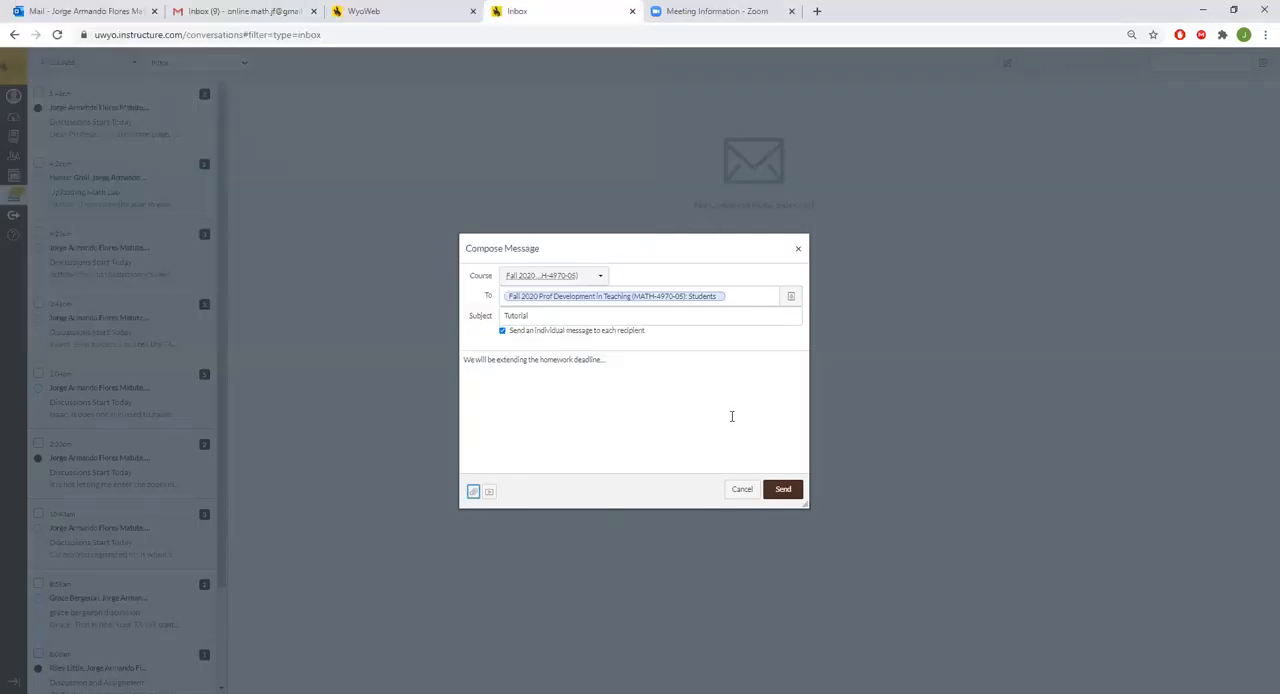
{"action": "left_click", "coordinate": [783, 489]}
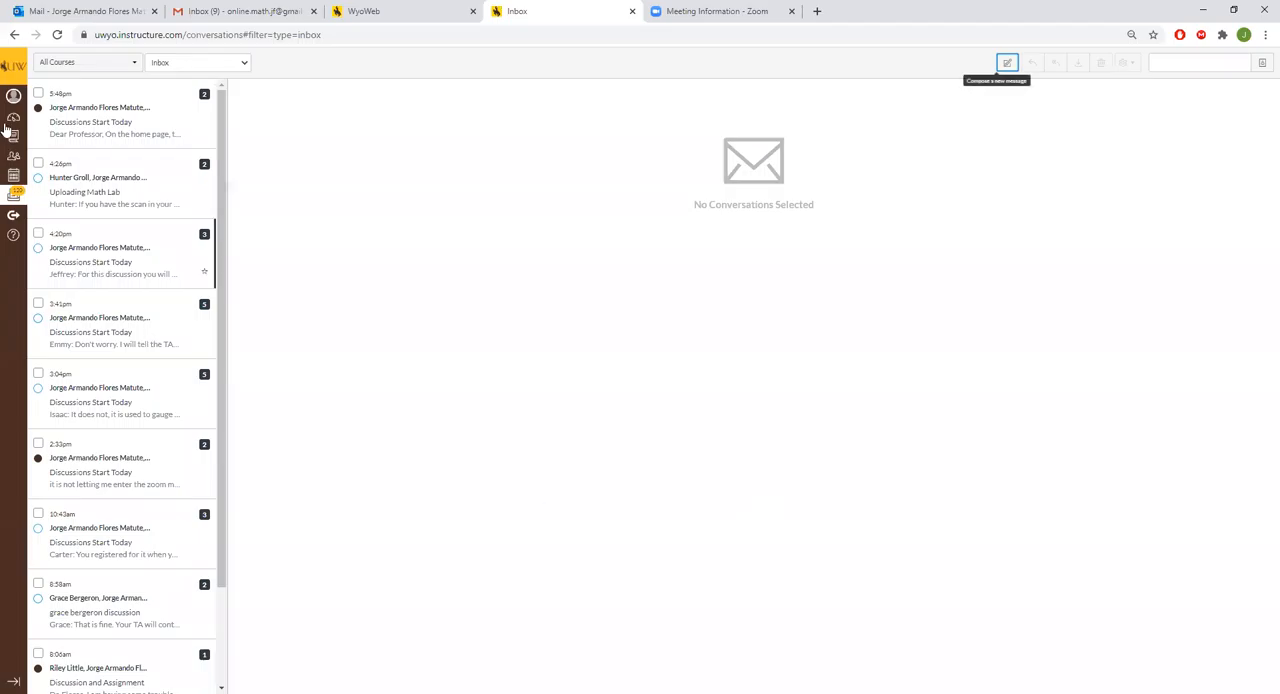
{"action": "mouse_move", "coordinate": [237, 162]}
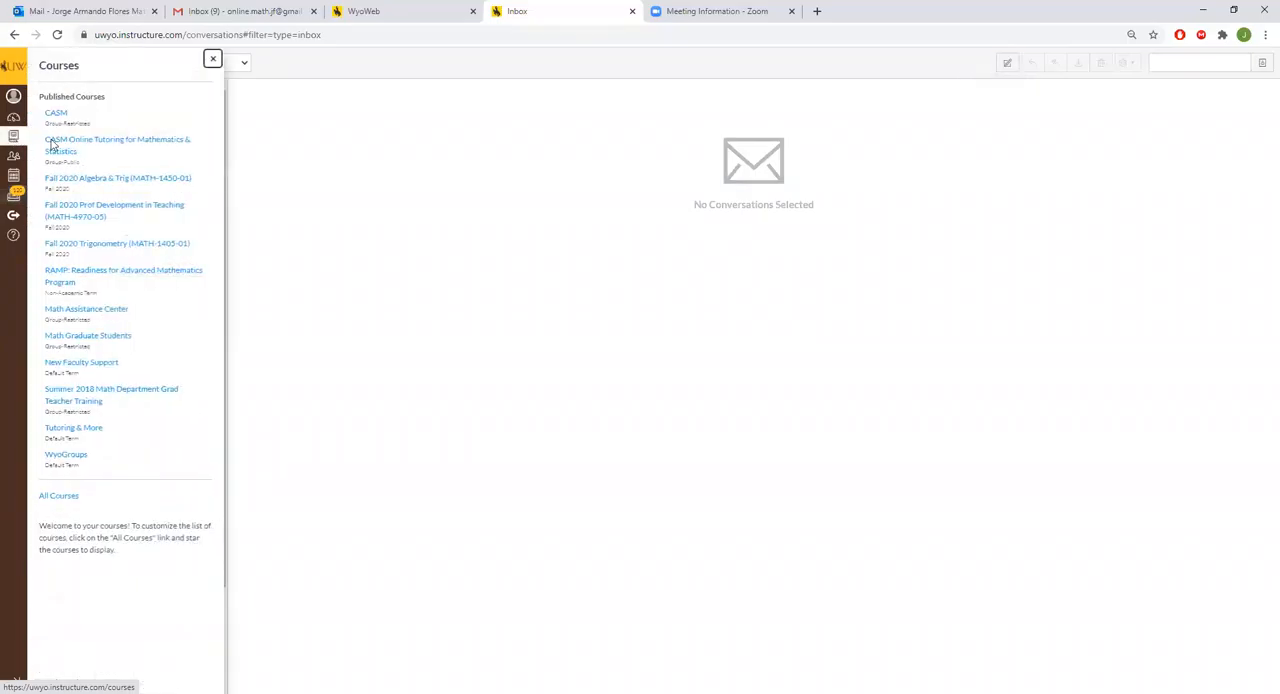
{"action": "mouse_move", "coordinate": [114, 210]}
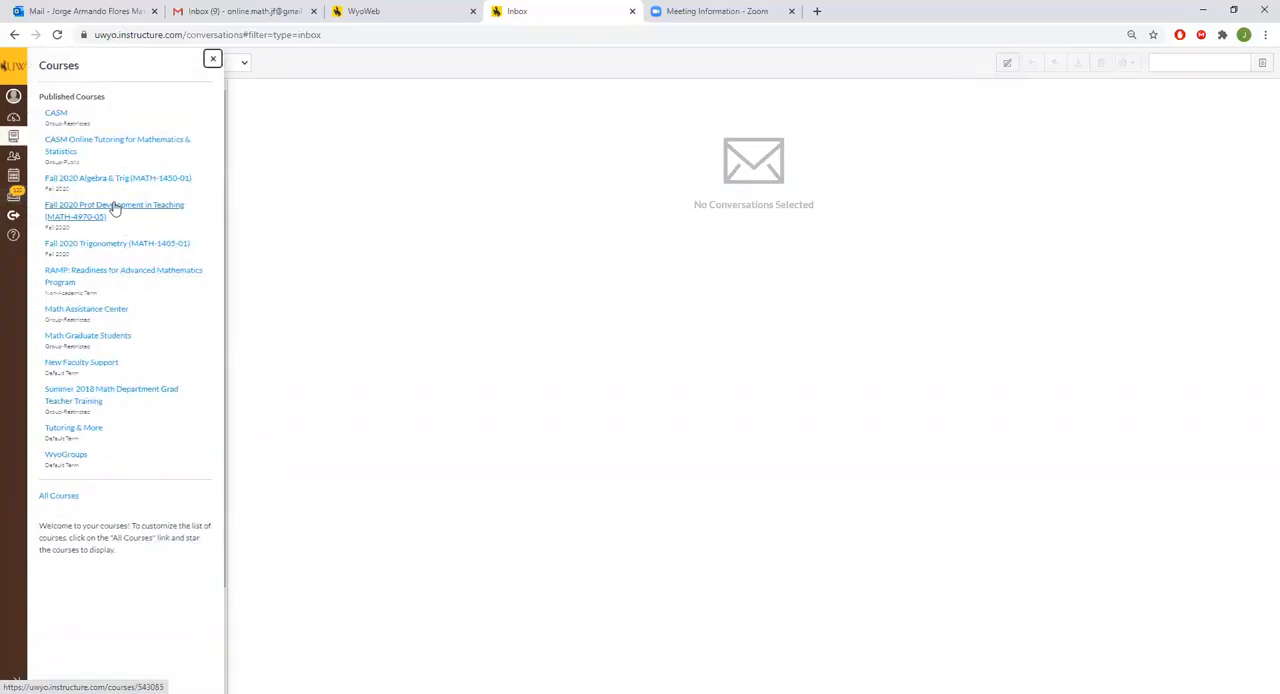
Go to the Fall 2020 Prof Development in Teaching course and its Announcements page
{"action": "left_click", "coordinate": [114, 205]}
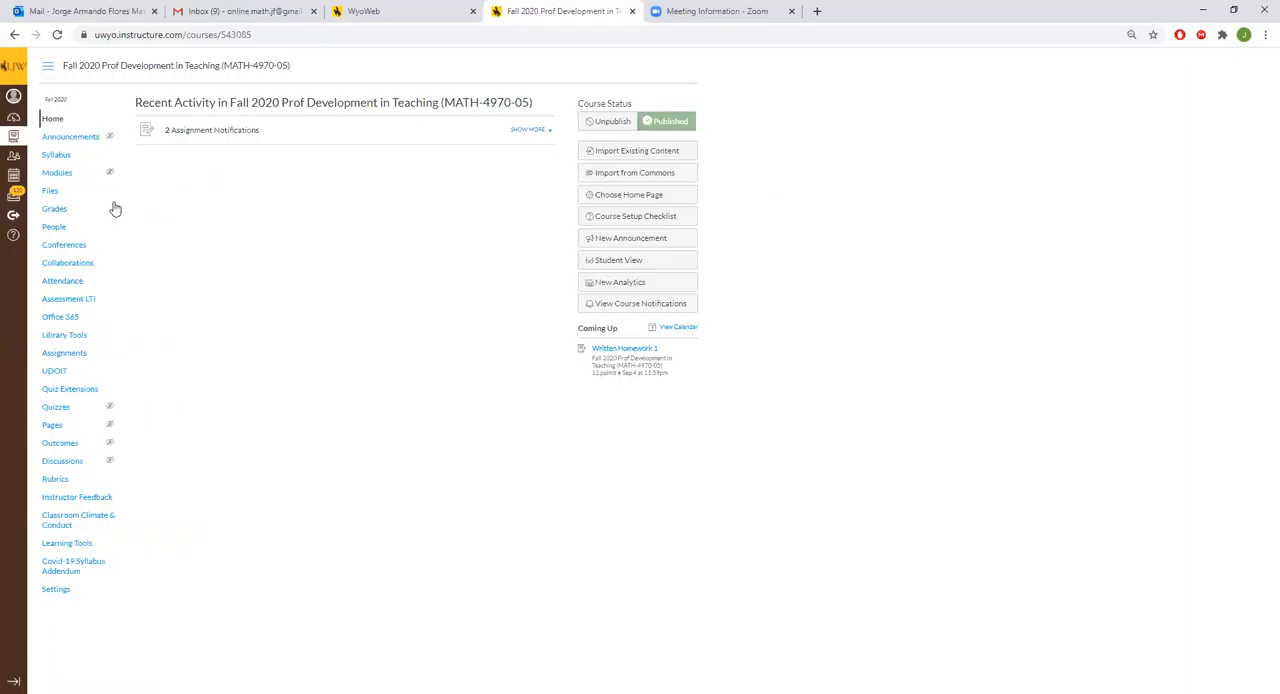
{"action": "left_click", "coordinate": [70, 136]}
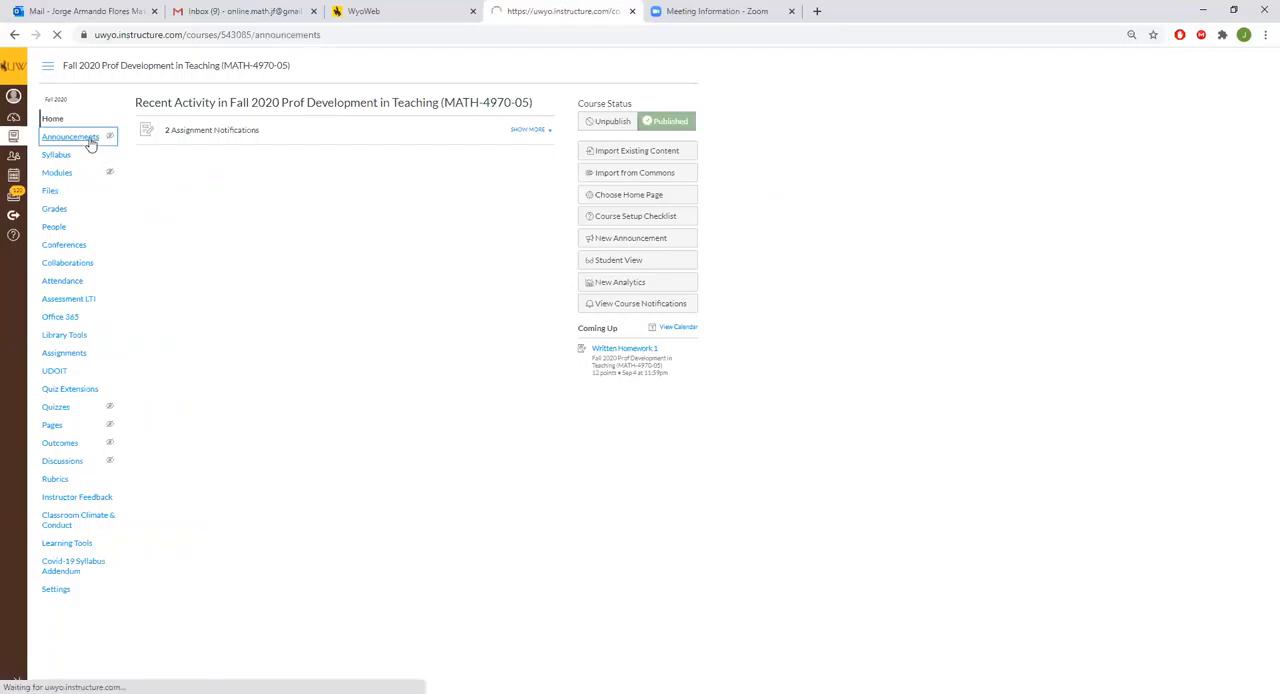
Start an announcement titled 'Tutorail' and link lab1-1.pdf from the course Files sidebar
{"action": "left_click", "coordinate": [630, 238]}
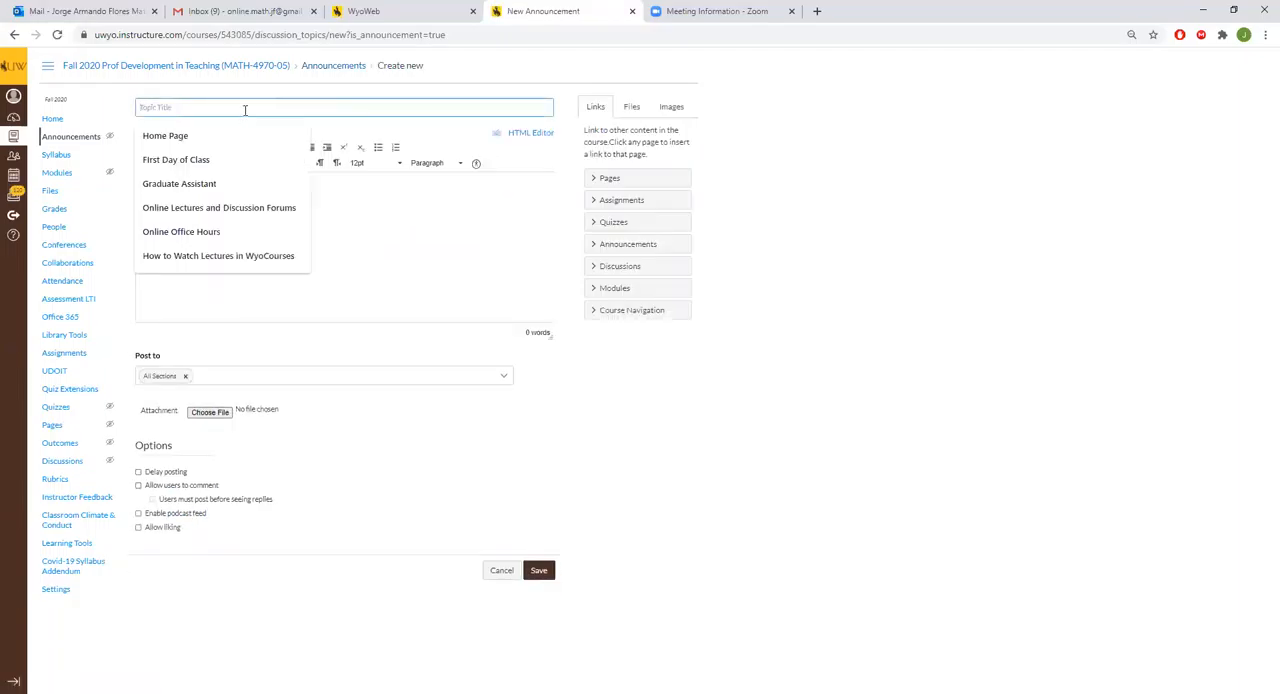
{"action": "type", "text": "Tuto"}
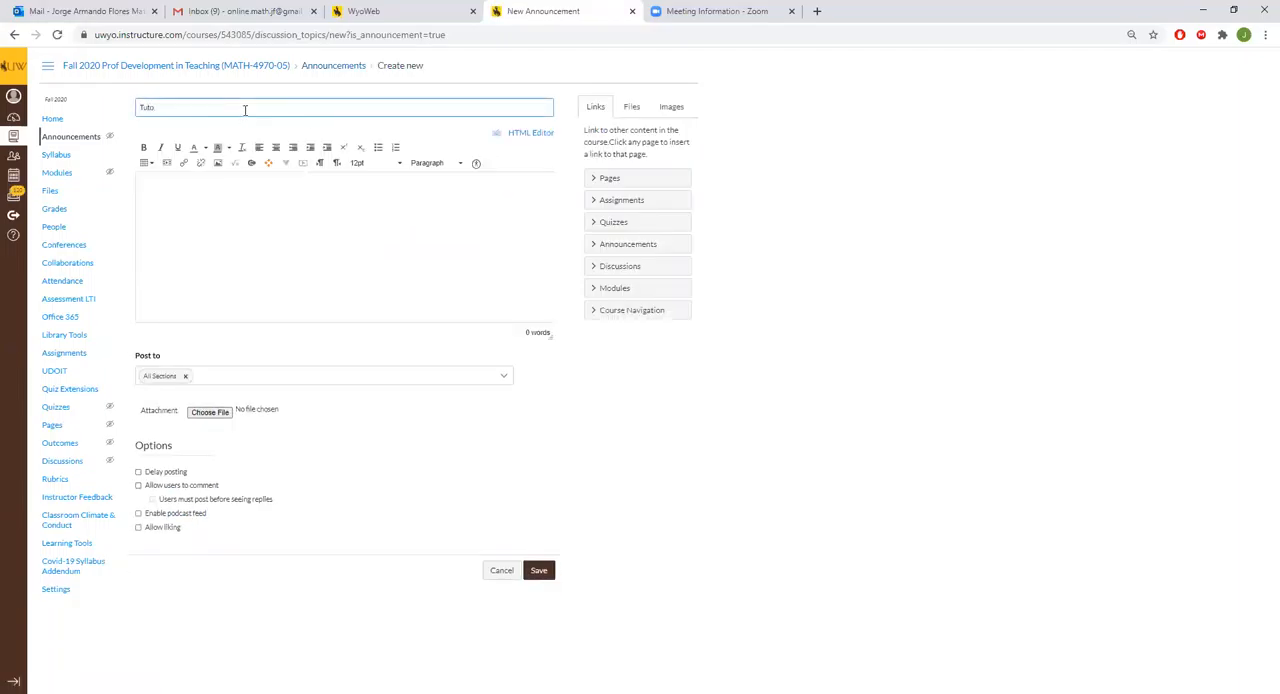
{"action": "left_click", "coordinate": [671, 107]}
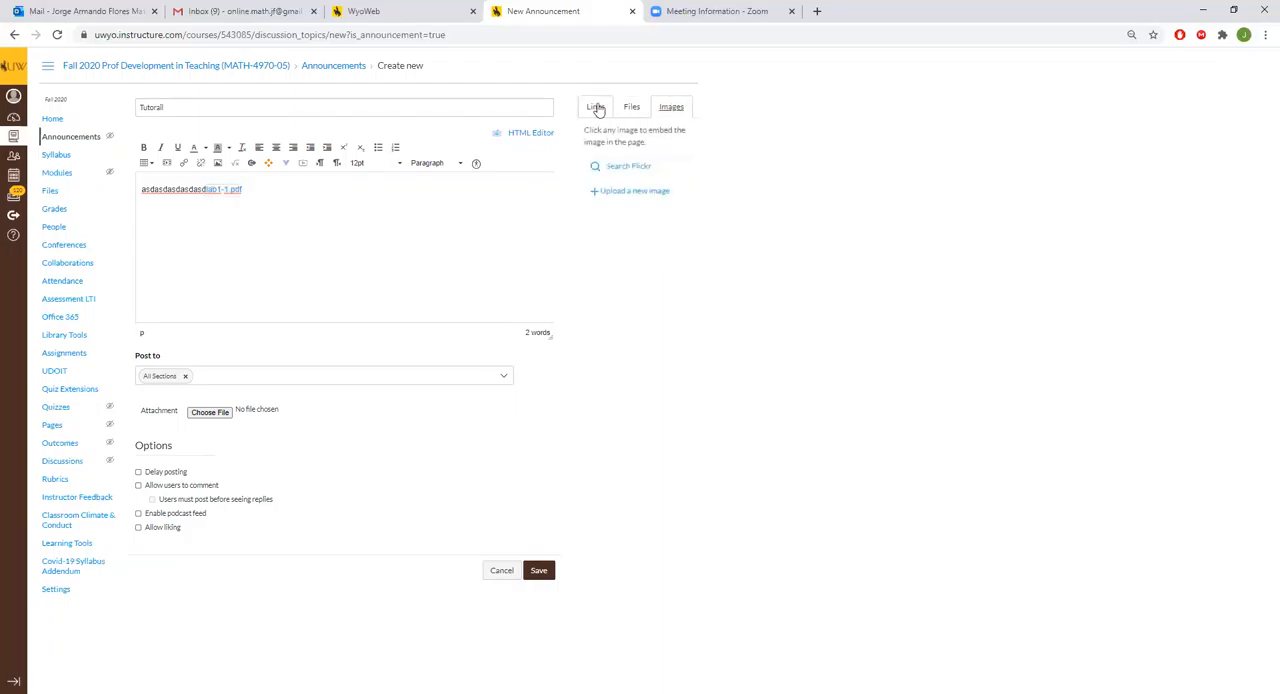
{"action": "left_click", "coordinate": [595, 107]}
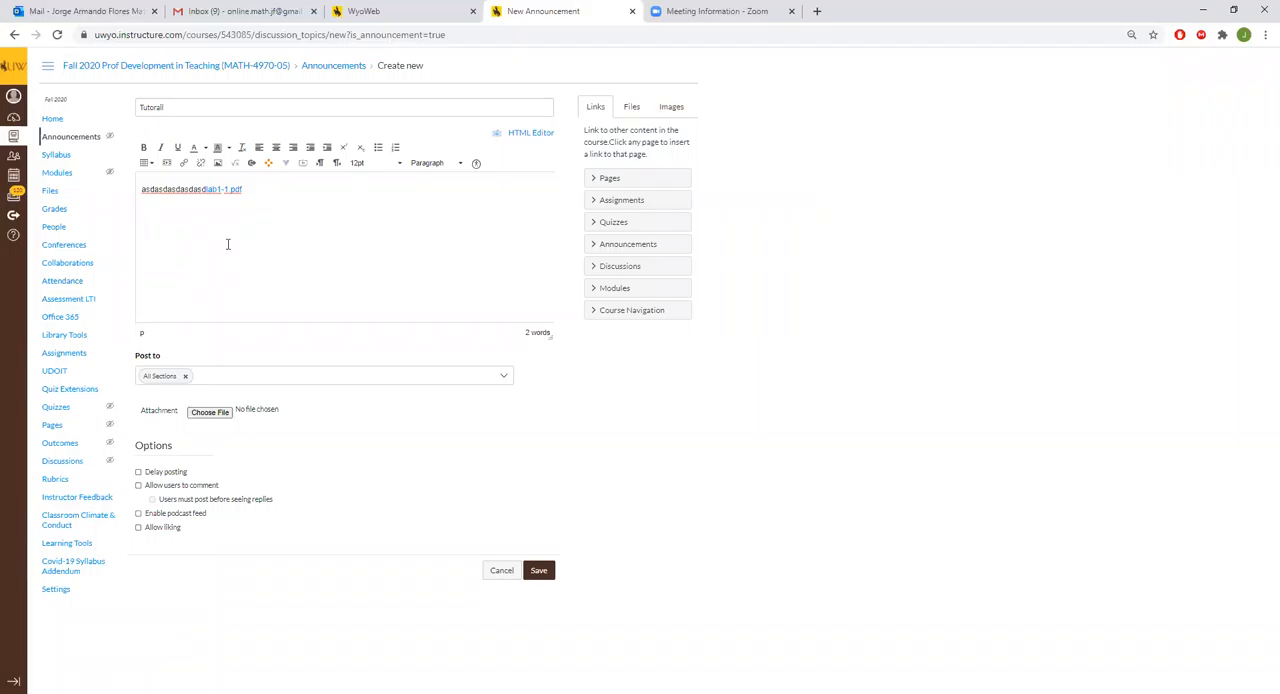
{"action": "mouse_move", "coordinate": [229, 485]}
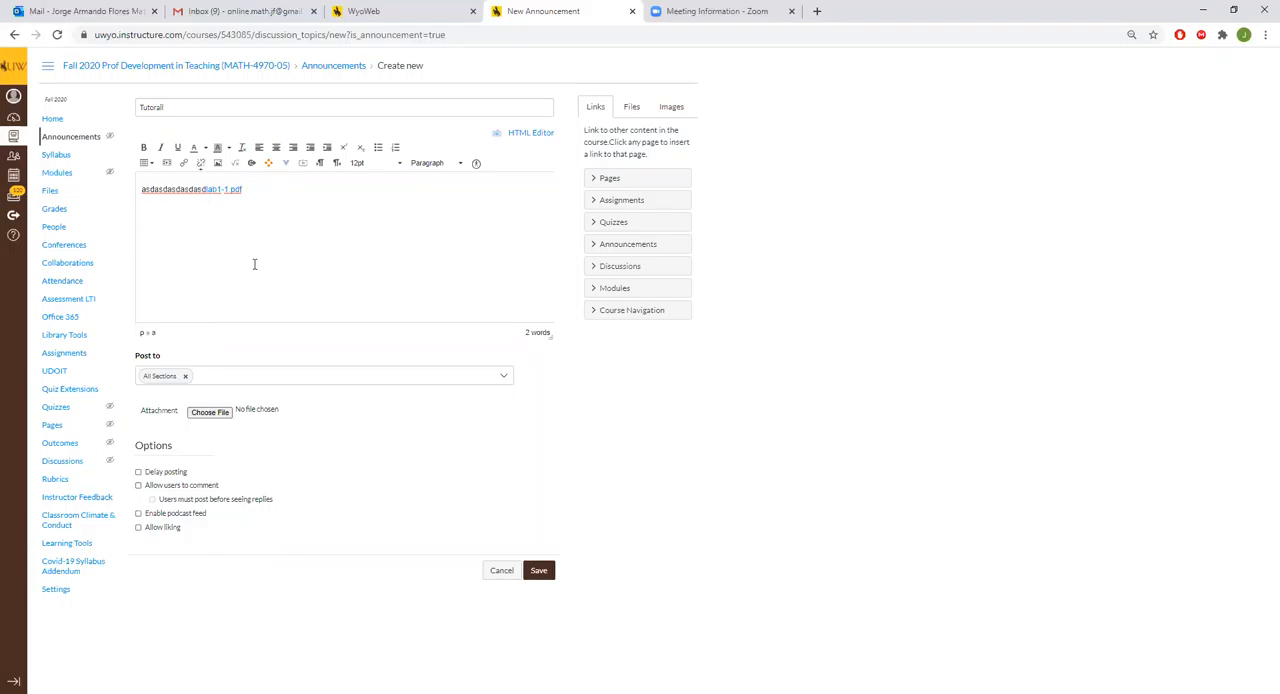
Save and post the 'Tutorail' announcement to All Sections
{"action": "left_click", "coordinate": [538, 570]}
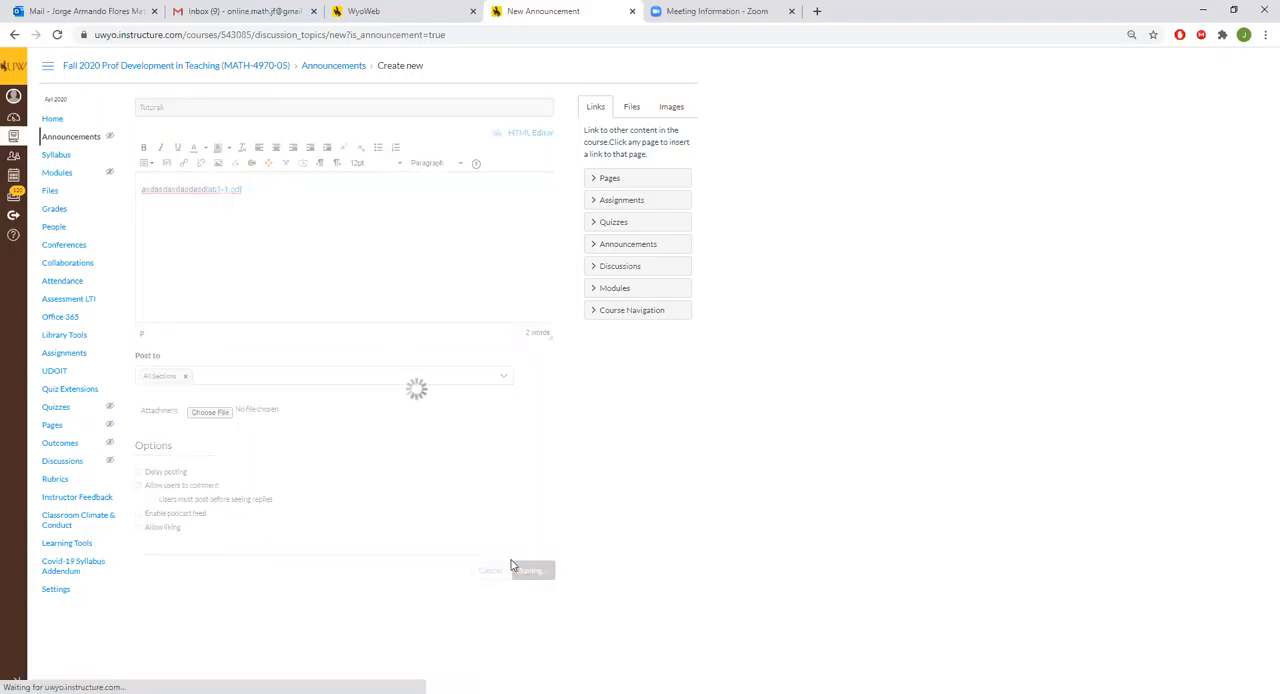
{"action": "left_click", "coordinate": [531, 570]}
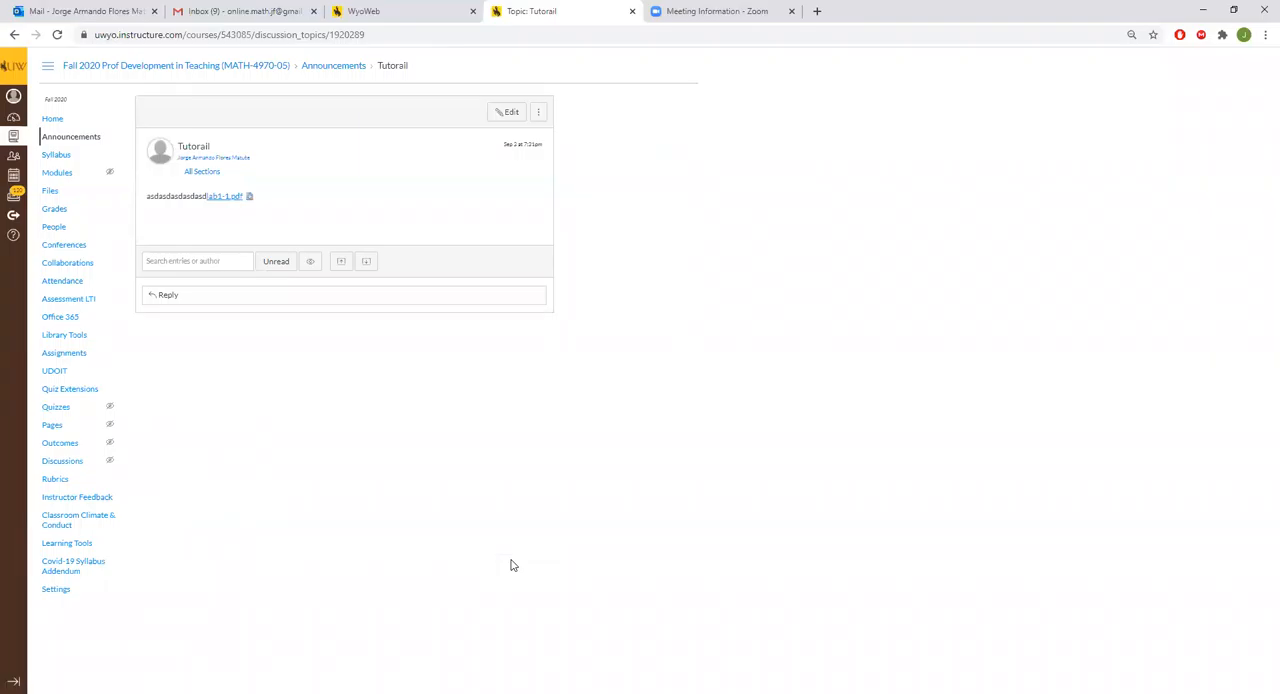
{"action": "mouse_move", "coordinate": [505, 143]}
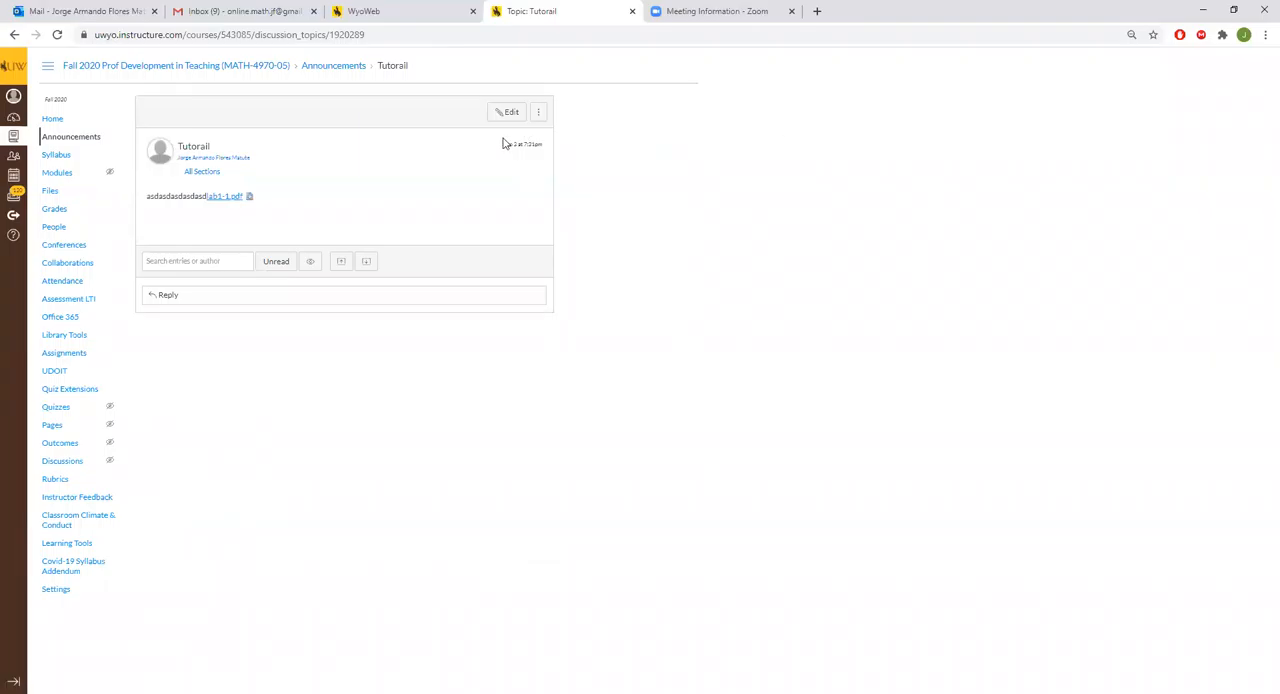
{"action": "mouse_move", "coordinate": [1036, 123]}
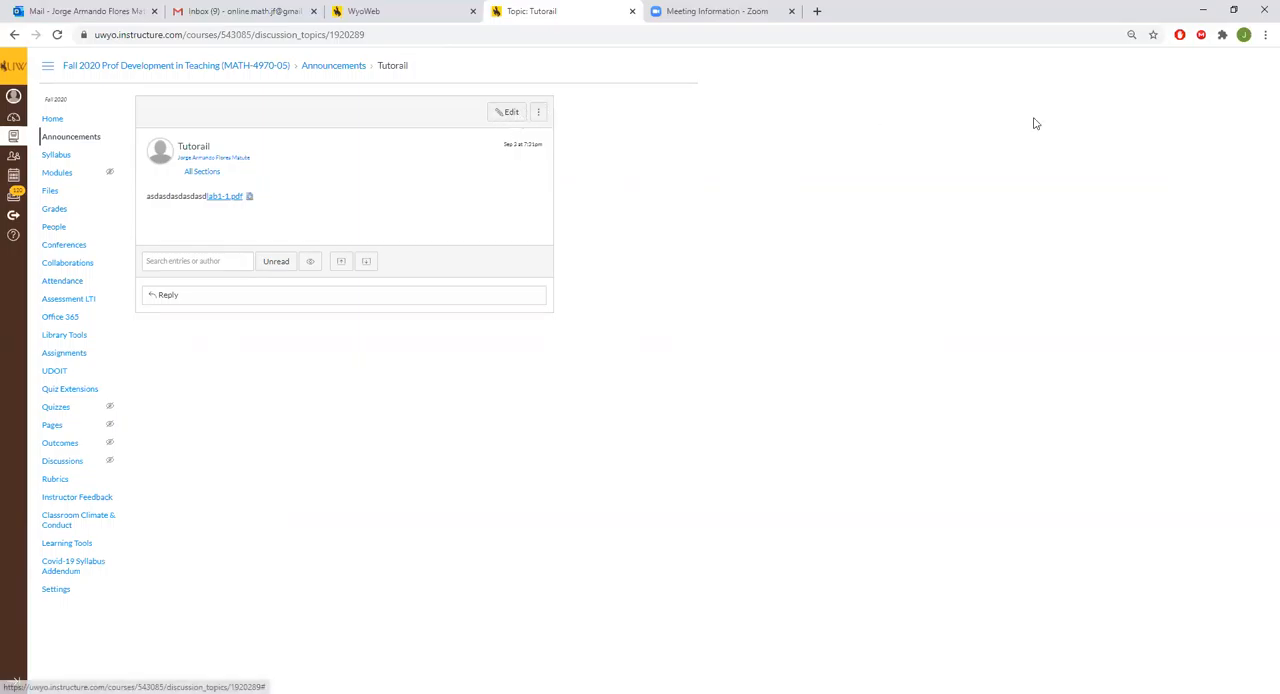